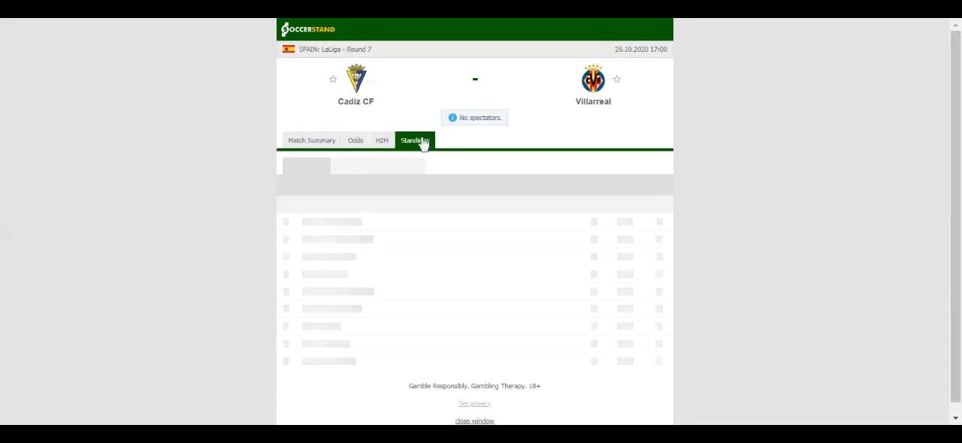
- Show the LaLiga standings table for the Cadiz CF vs Villarreal match
left_click(413, 139)
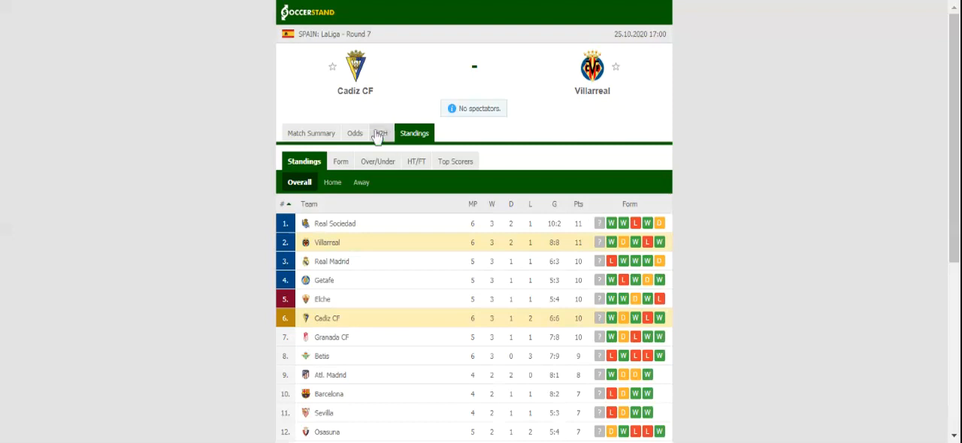
- Review the H2H recent results, then show the full-time 1X2 bookmaker odds
left_click(380, 133)
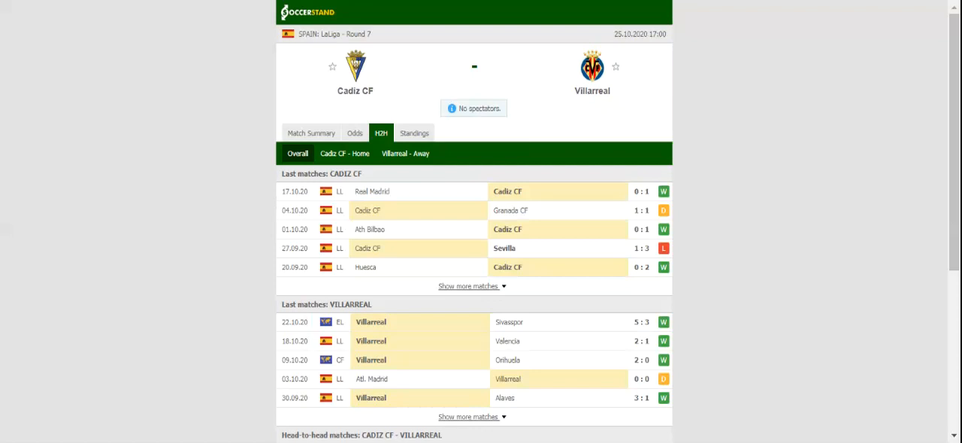
left_click(355, 132)
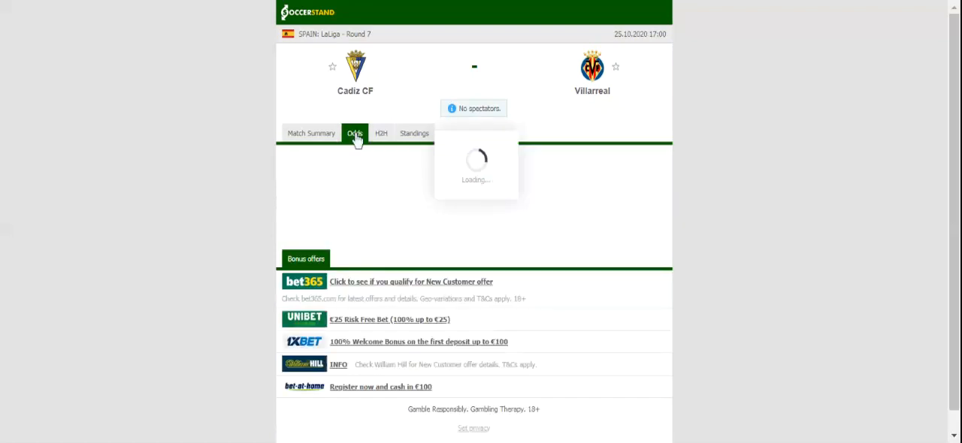
left_click(355, 132)
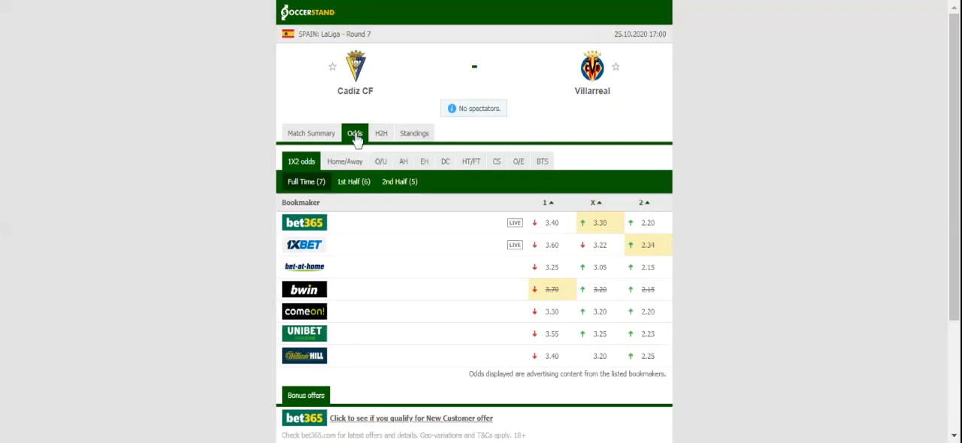